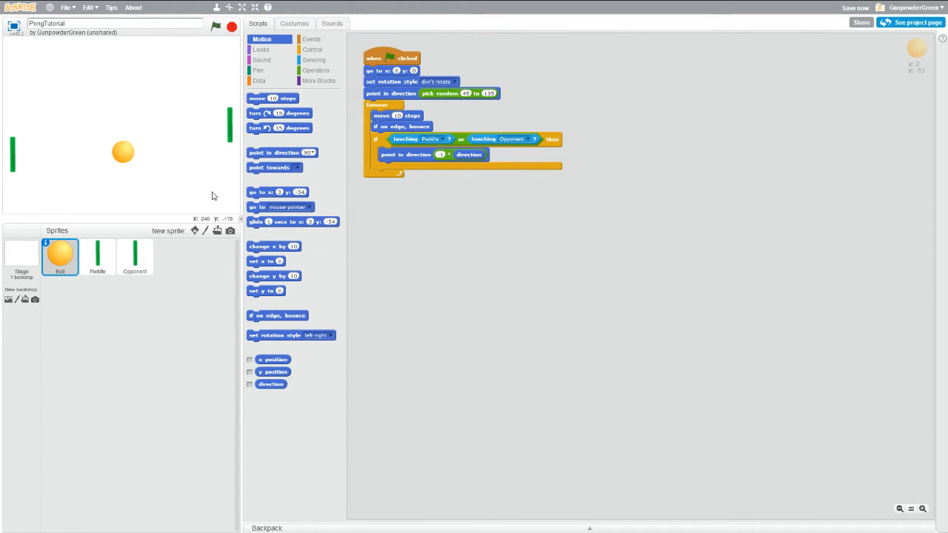
pyautogui.moveTo(95, 147)
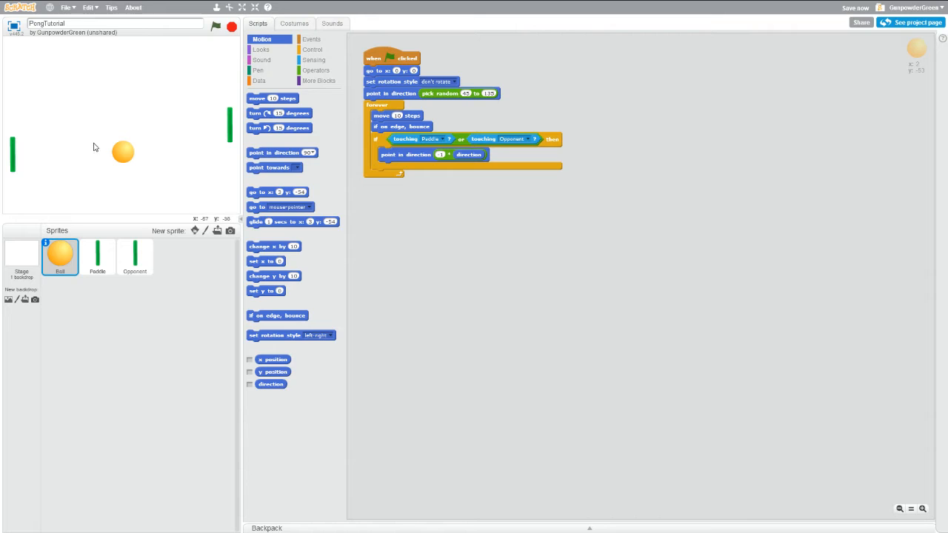
pyautogui.moveTo(155, 136)
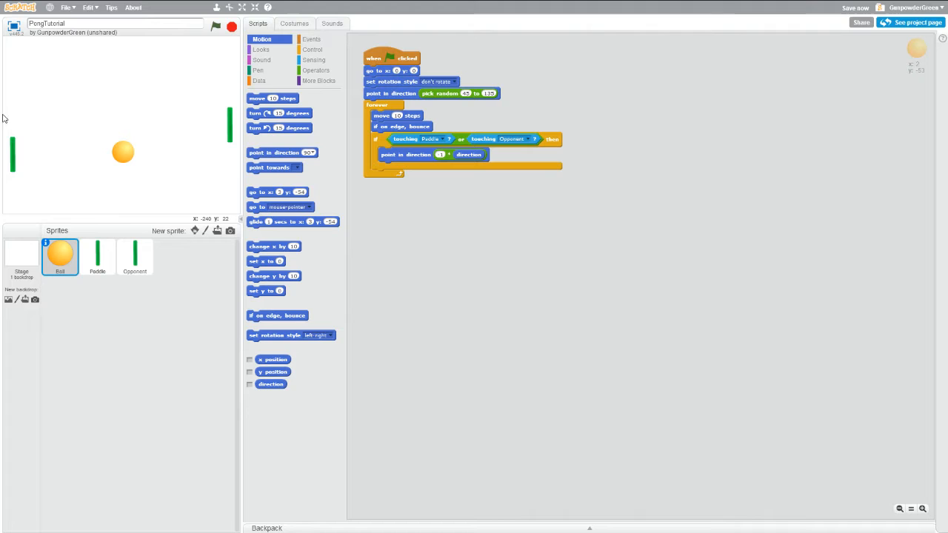
pyautogui.moveTo(190, 65)
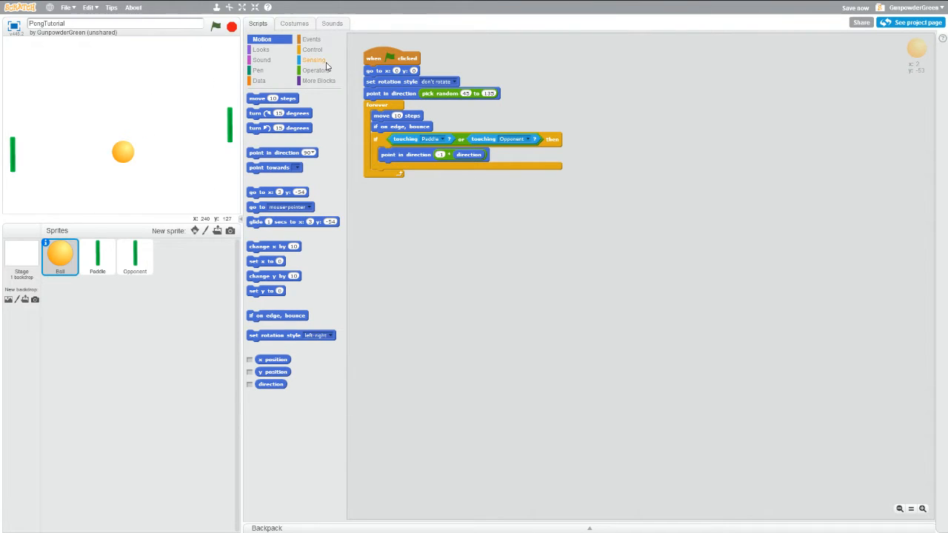
# - Switch to the Sensing blocks and move the ball beside the right-hand paddle on the stage
pyautogui.click(312, 59)
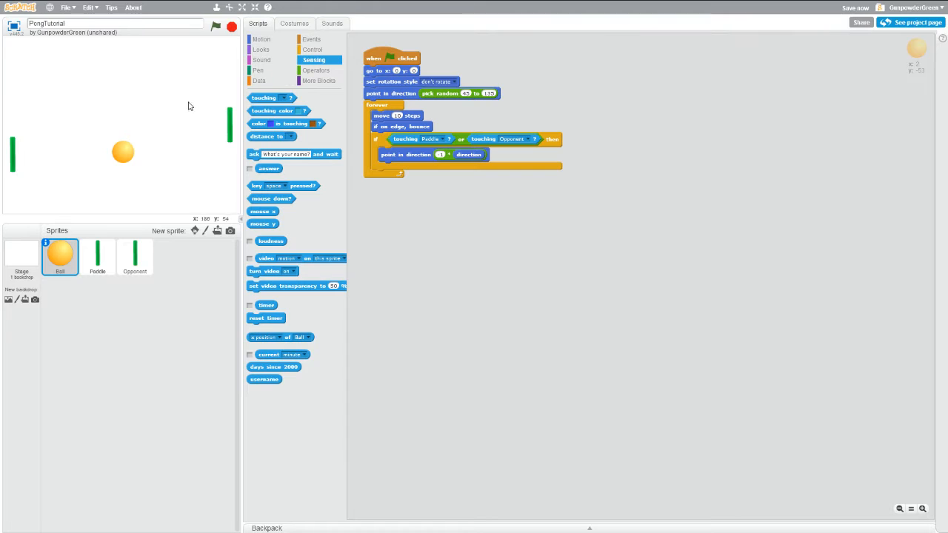
pyautogui.click(287, 98)
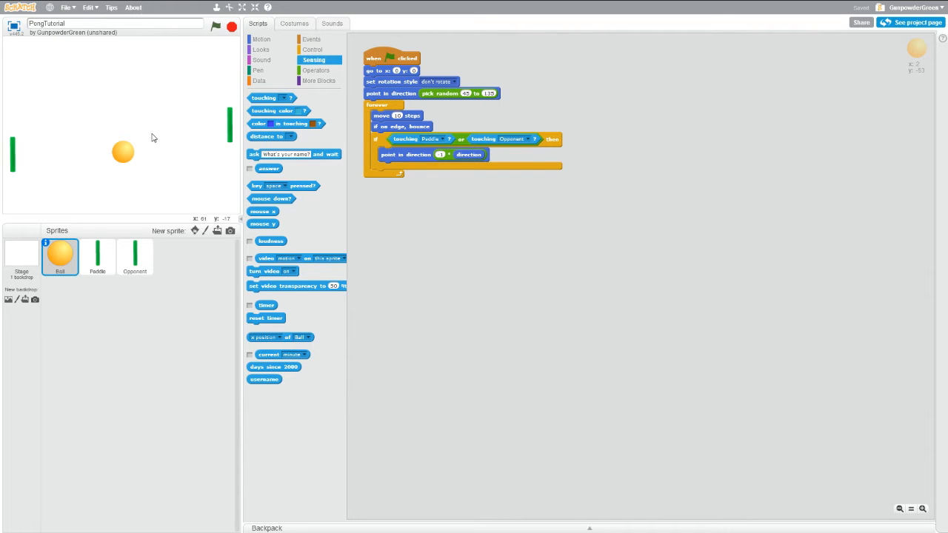
pyautogui.moveTo(266, 100)
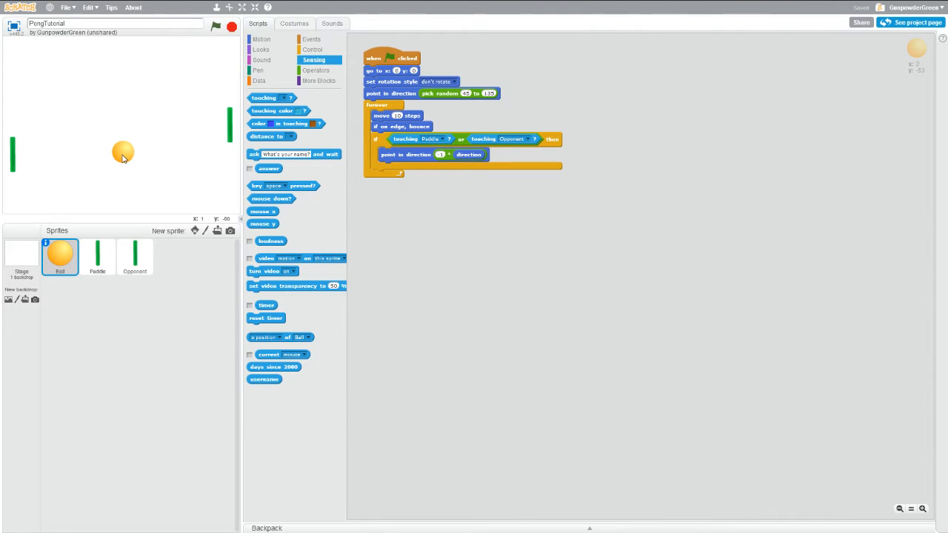
pyautogui.moveTo(121, 152); pyautogui.dragTo(220, 157)
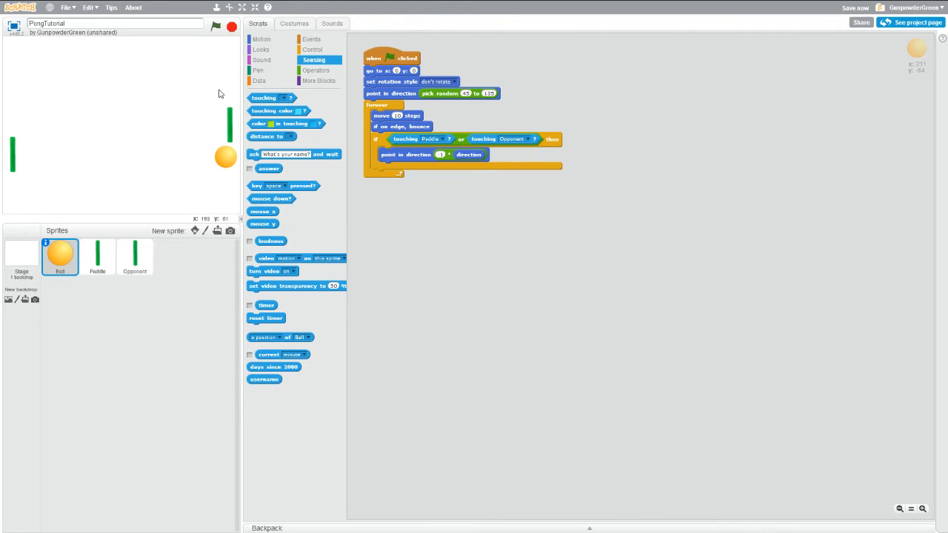
pyautogui.moveTo(207, 137)
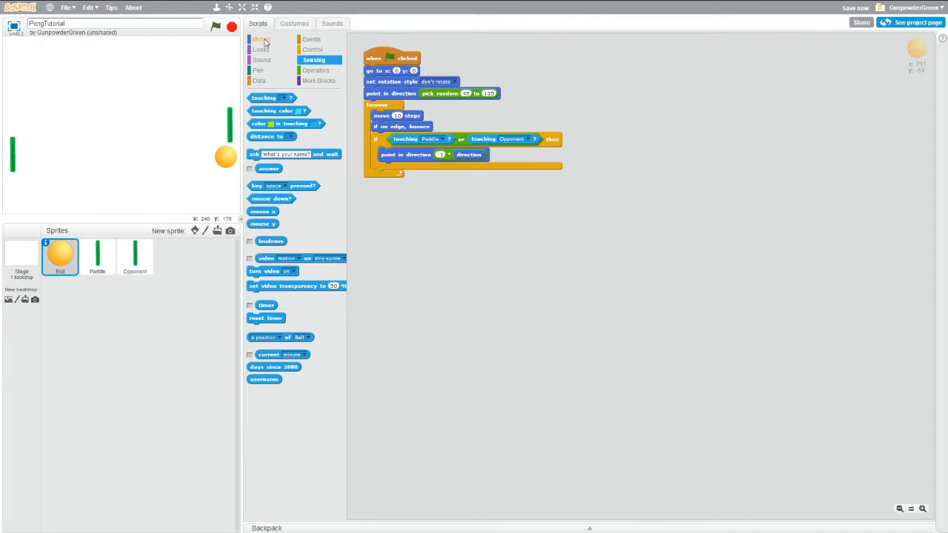
# - Show the ball's x position readout on the stage from the Motion category
pyautogui.click(261, 38)
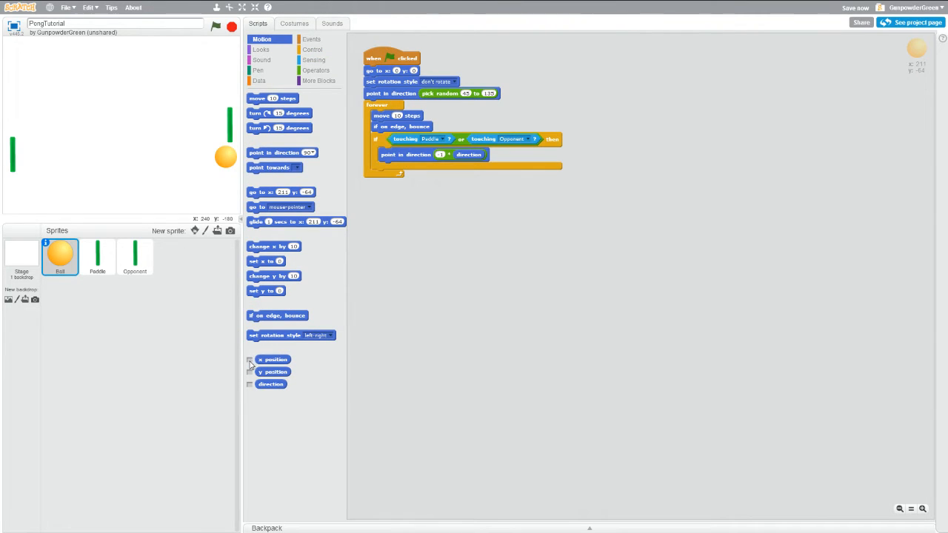
pyautogui.click(249, 360)
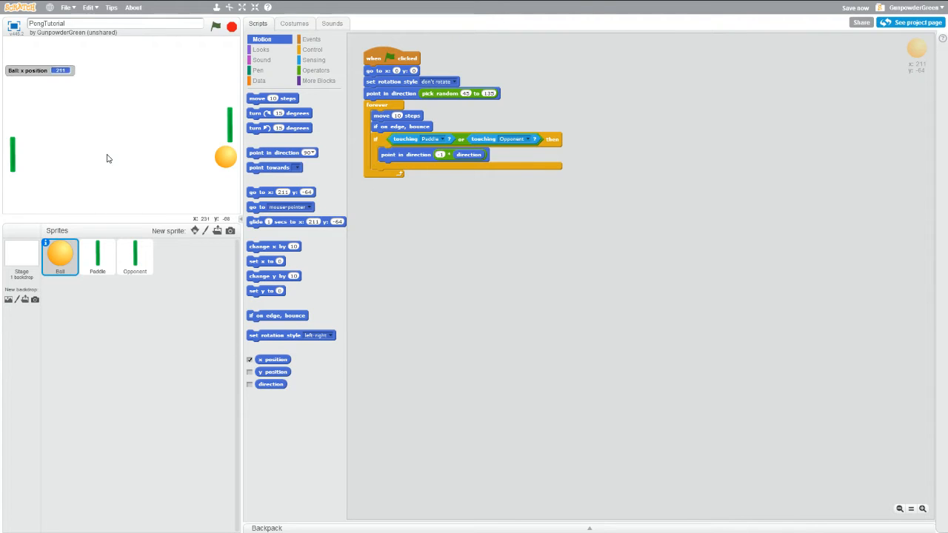
pyautogui.moveTo(207, 148)
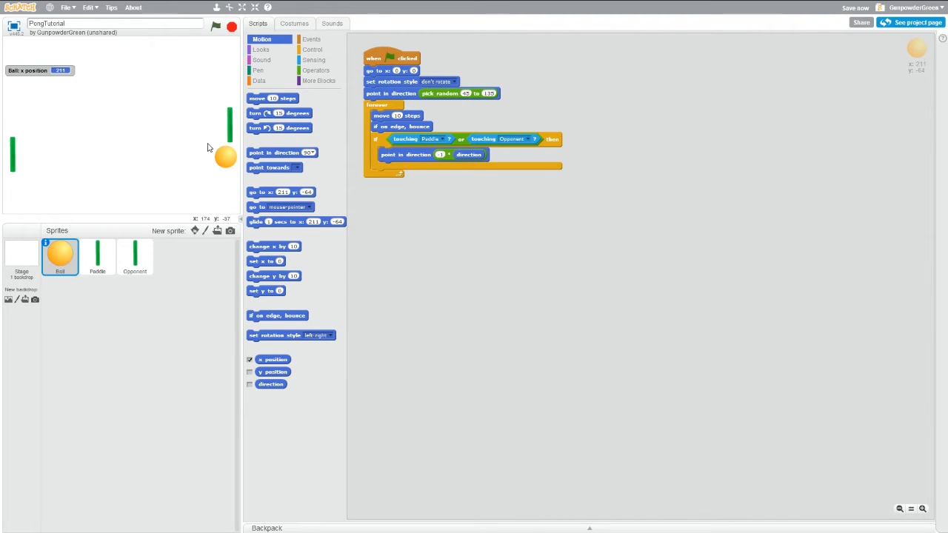
pyautogui.moveTo(228, 157)
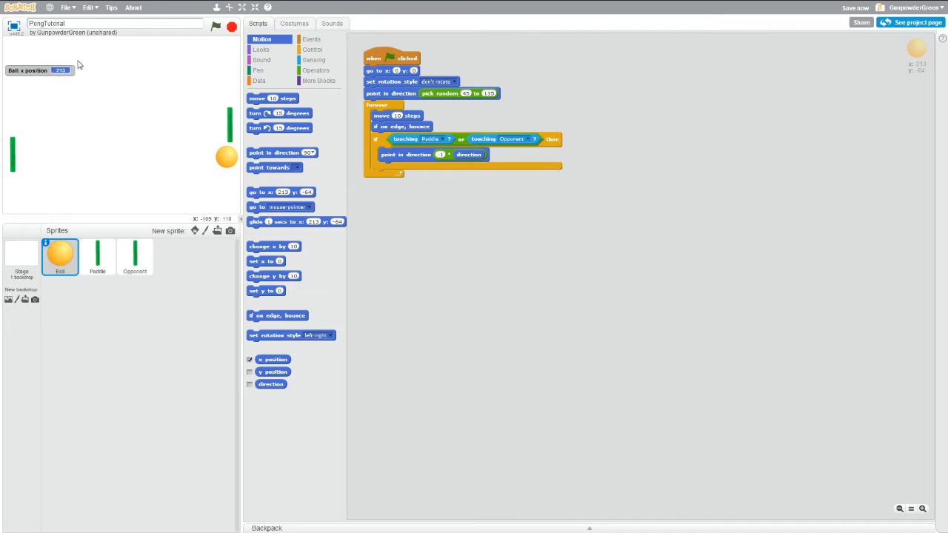
pyautogui.moveTo(221, 157)
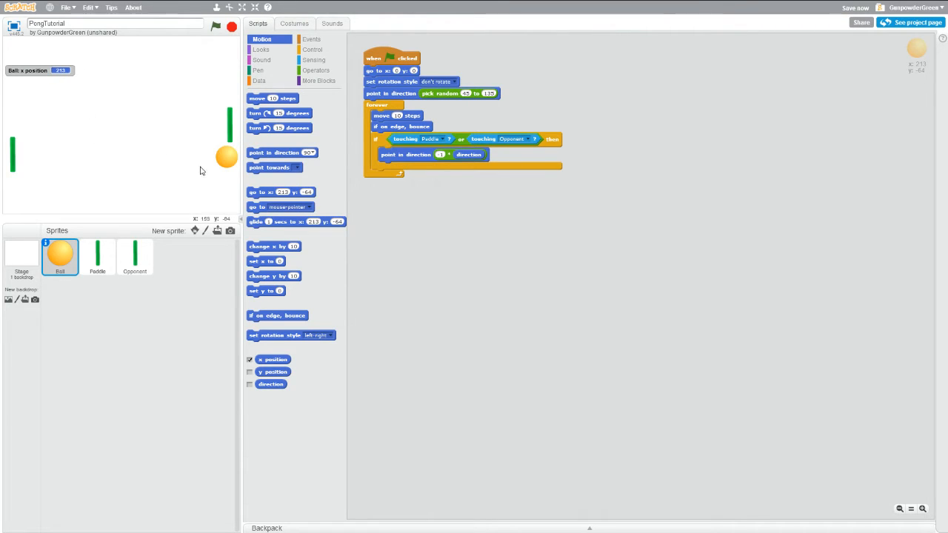
pyautogui.moveTo(216, 176)
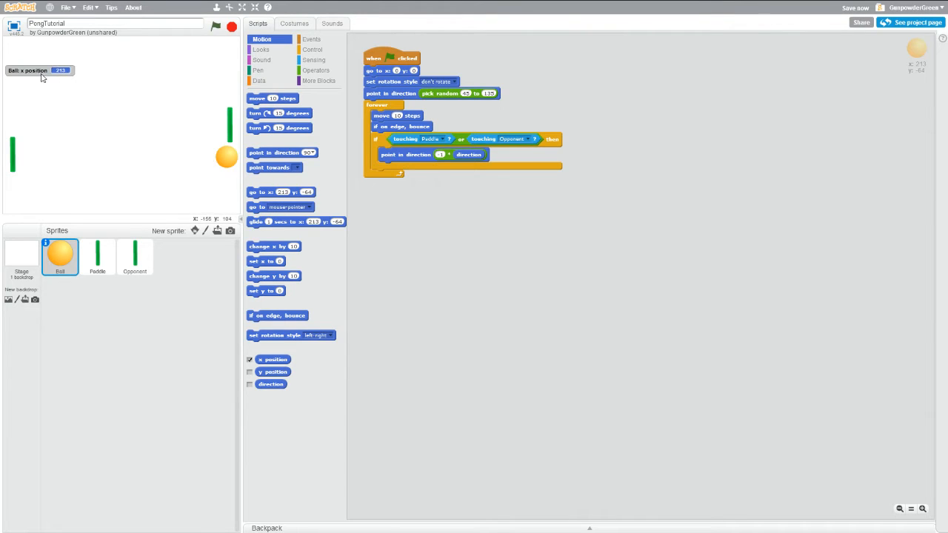
pyautogui.moveTo(234, 162)
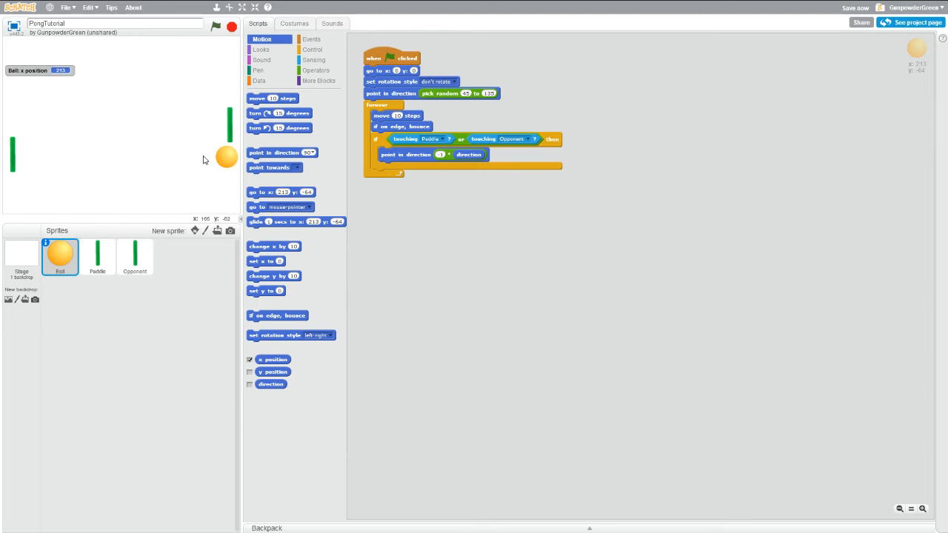
pyautogui.moveTo(187, 153)
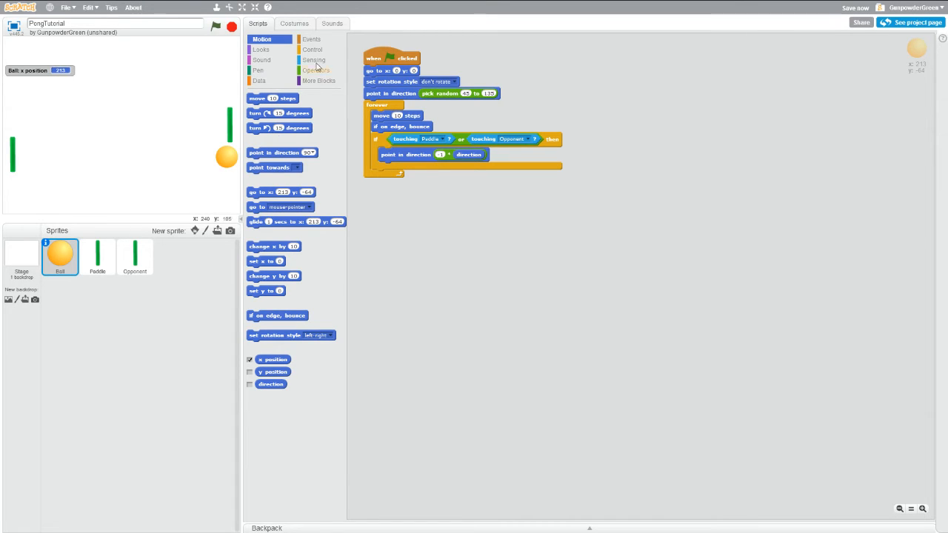
# - Add two empty if-then blocks inside the ball's forever loop below the paddle-touch check
pyautogui.click(314, 49)
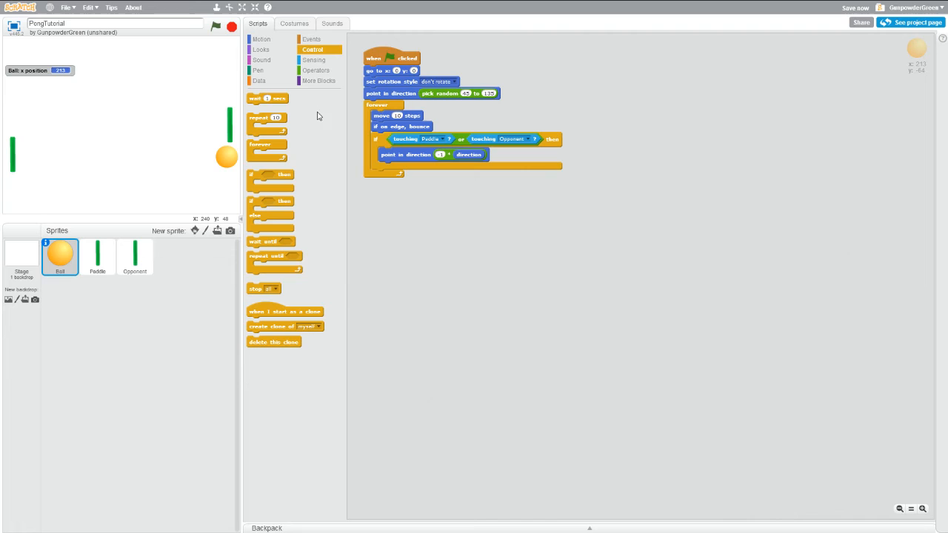
pyautogui.moveTo(269, 175); pyautogui.dragTo(363, 185)
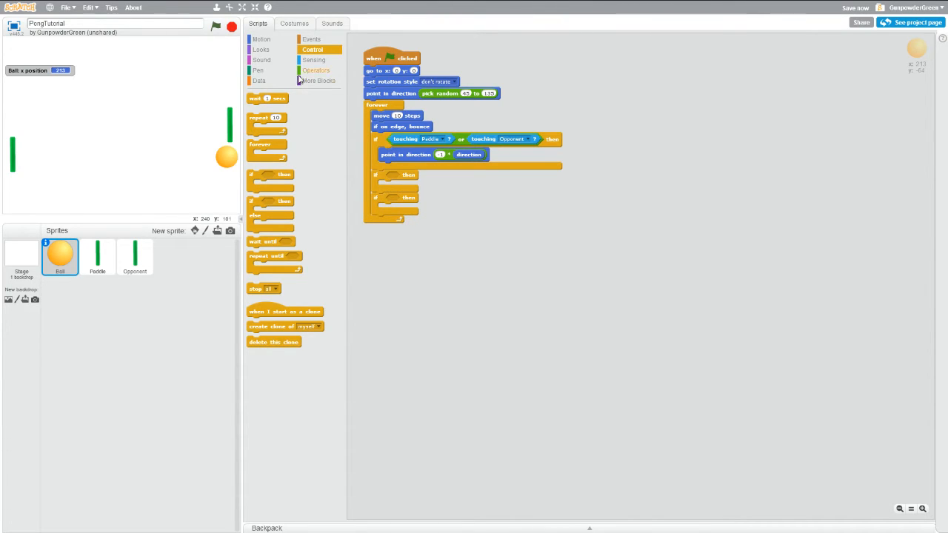
pyautogui.click(317, 70)
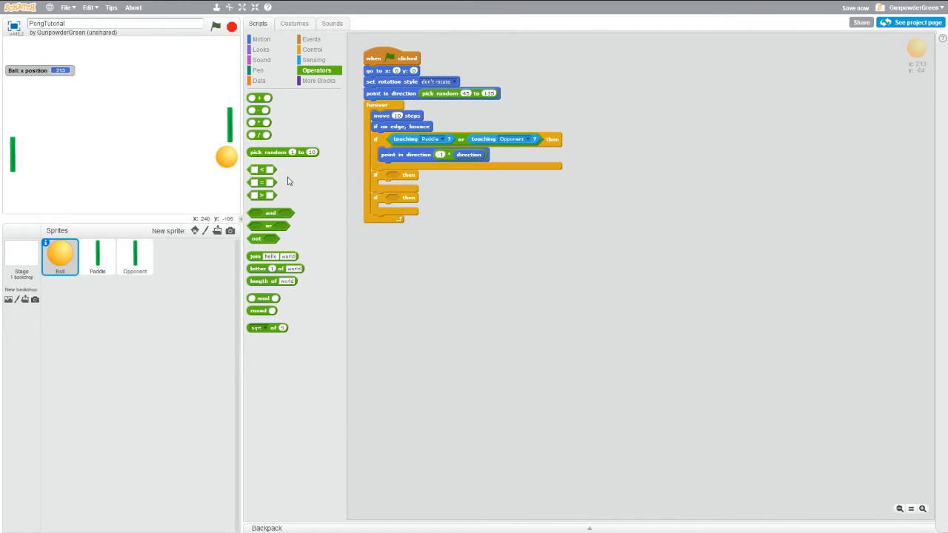
# - Insert comparison conditions into both if blocks and enter the edge values (233 typed in the second)
pyautogui.moveTo(258, 183); pyautogui.dragTo(400, 178)
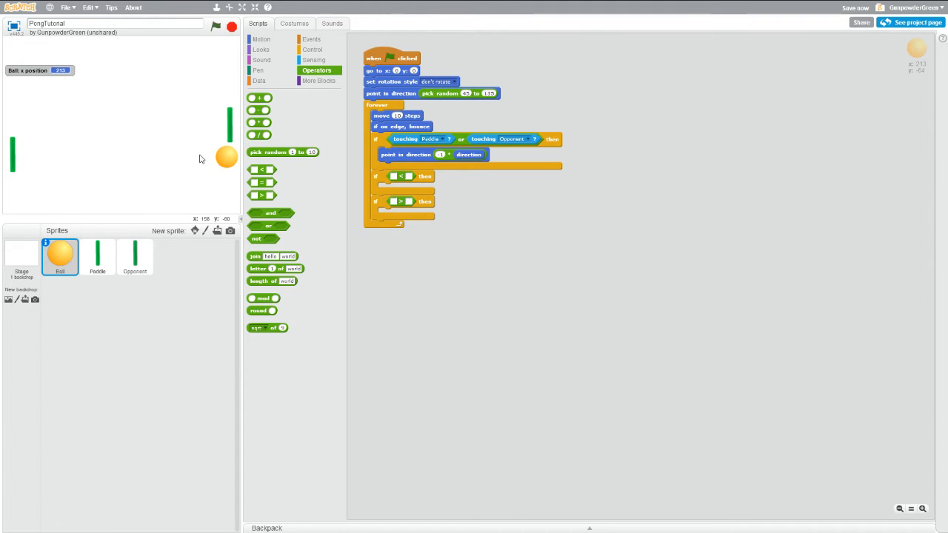
pyautogui.moveTo(229, 160)
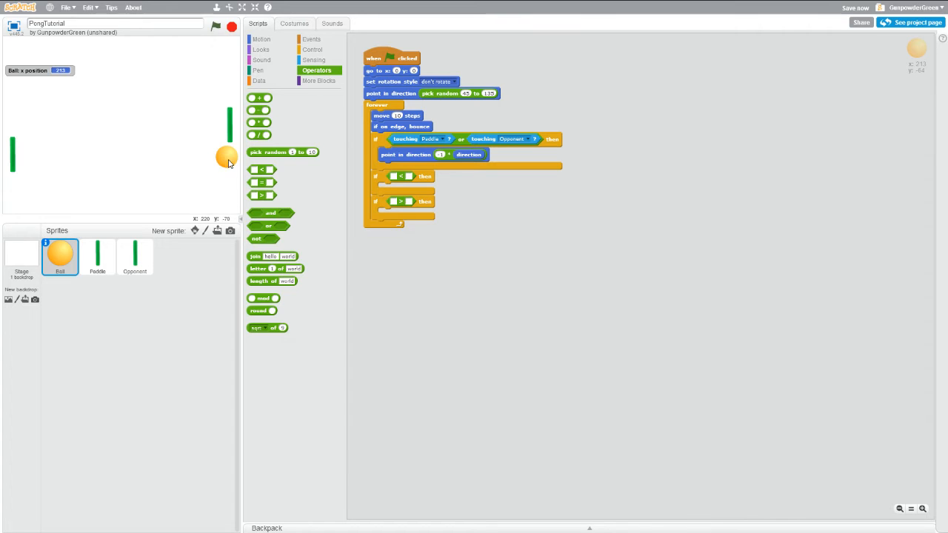
pyautogui.moveTo(121, 95)
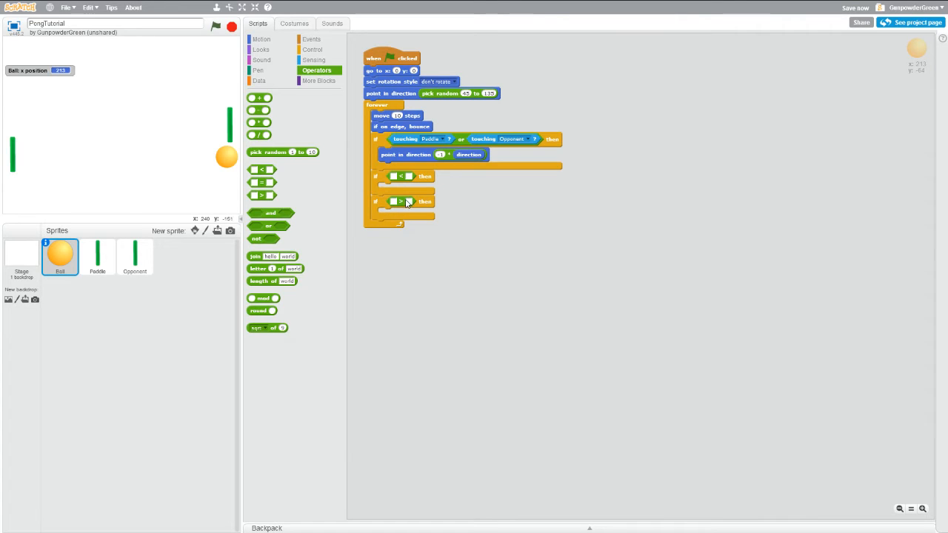
pyautogui.click(409, 202)
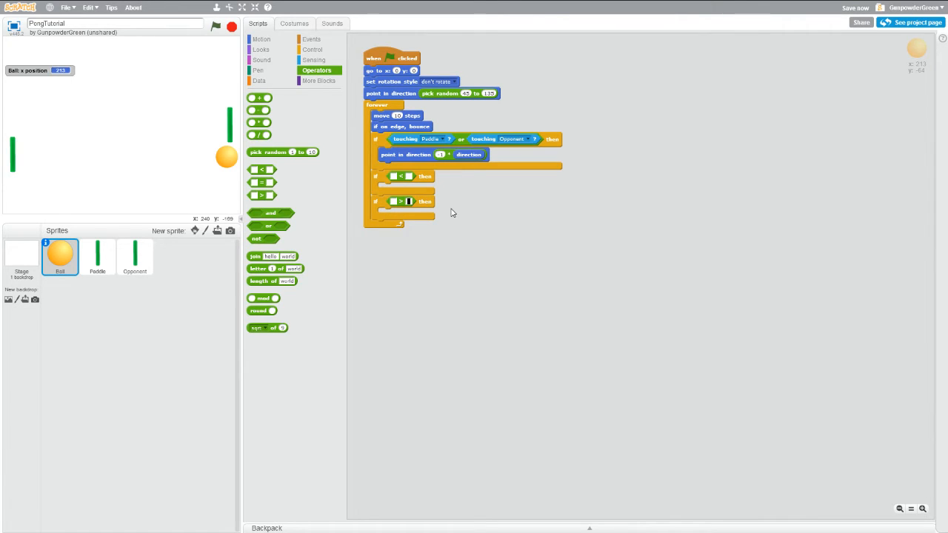
pyautogui.write('233')
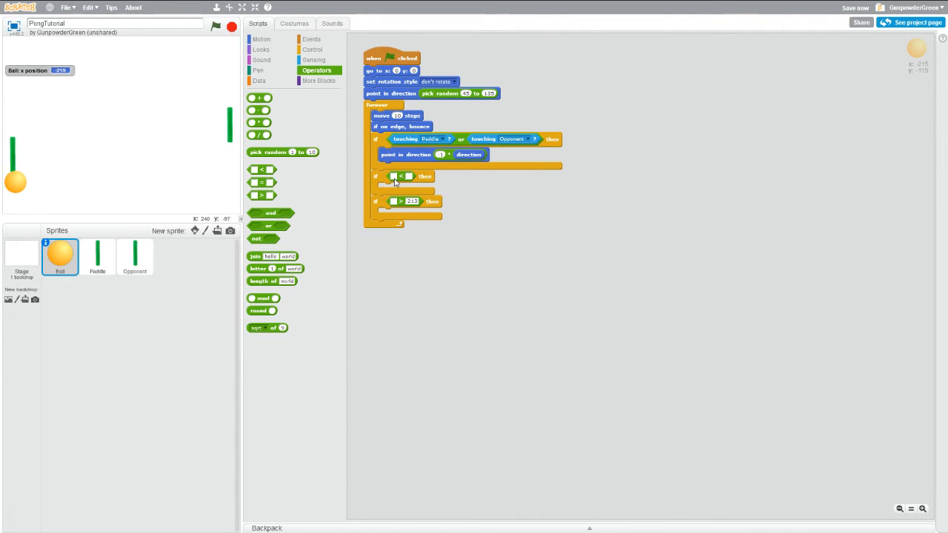
pyautogui.click(409, 177)
pyautogui.write('-215')
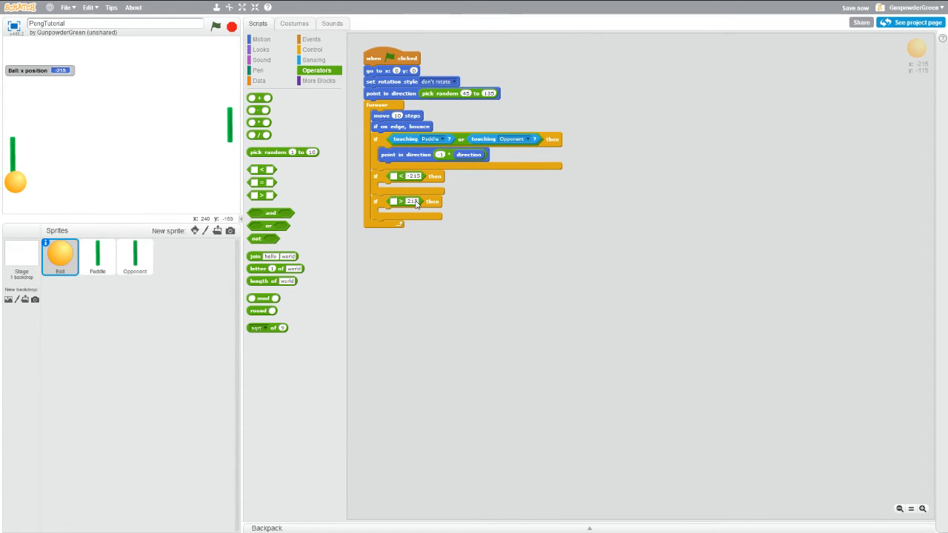
pyautogui.click(412, 201)
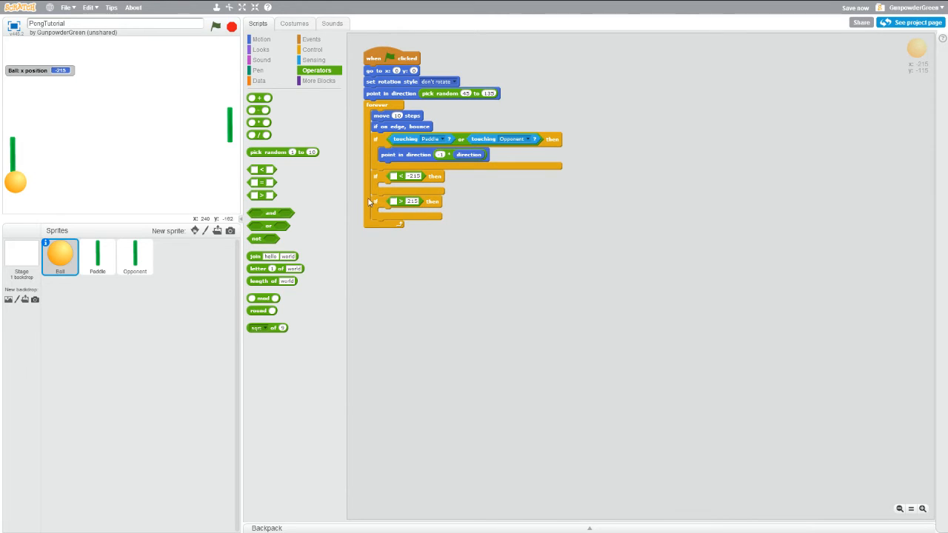
pyautogui.click(259, 39)
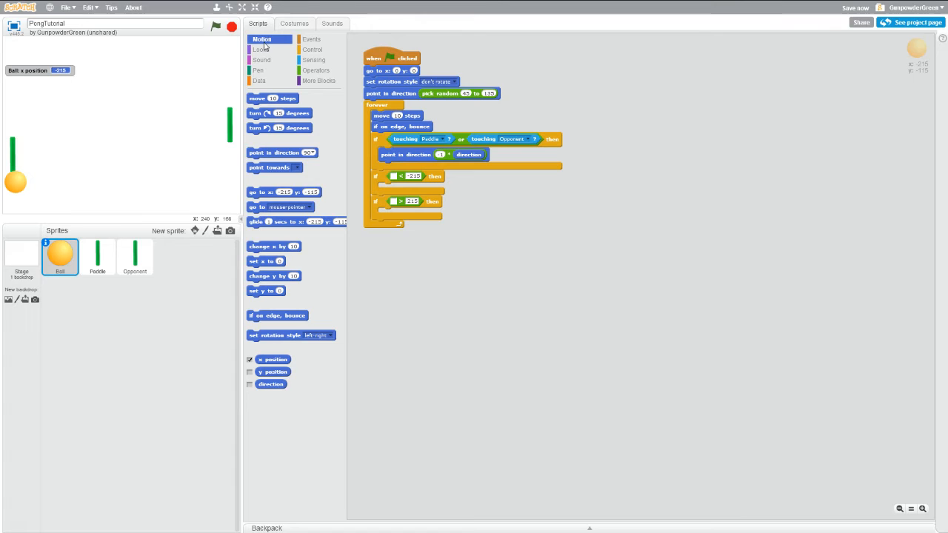
# - Drop the x position block into the comparisons so they test x below -215 and above 215
pyautogui.moveTo(273, 360); pyautogui.dragTo(385, 222)
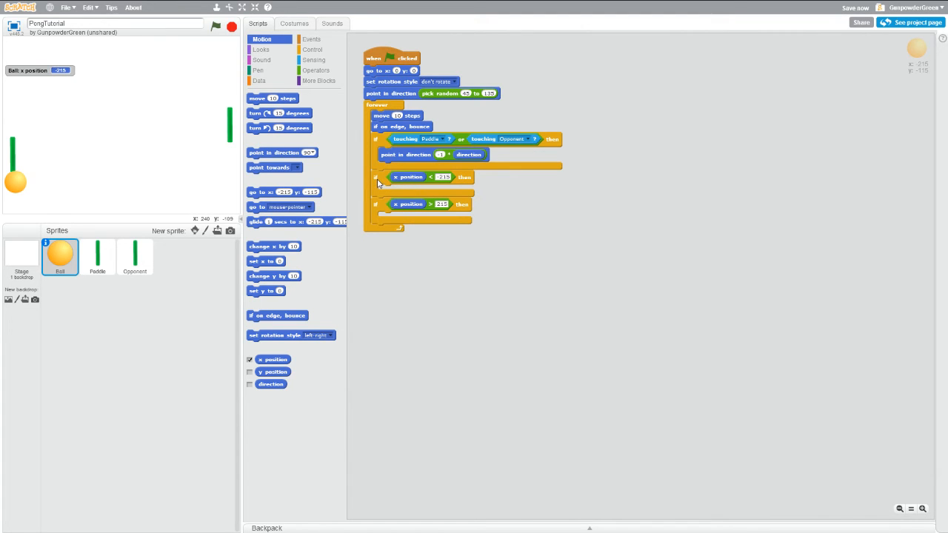
pyautogui.moveTo(415, 181)
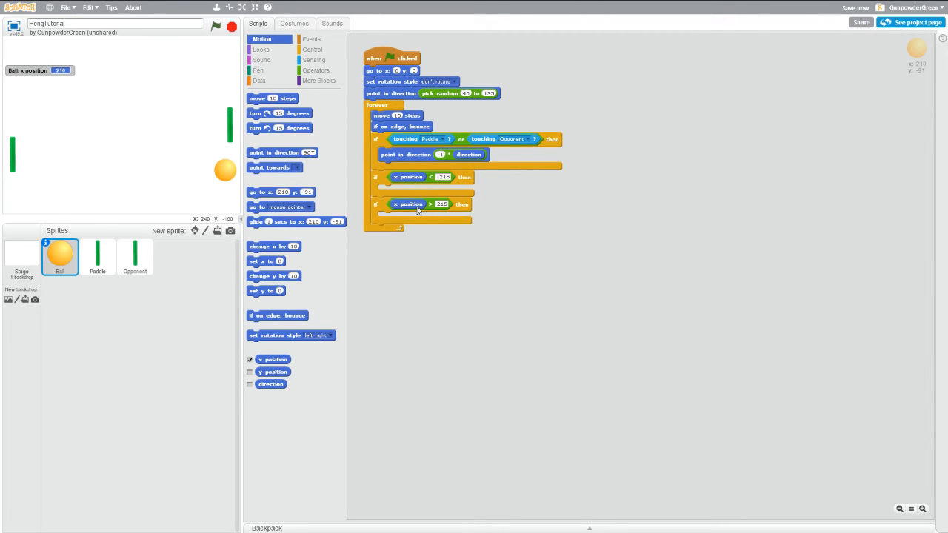
pyautogui.moveTo(234, 175)
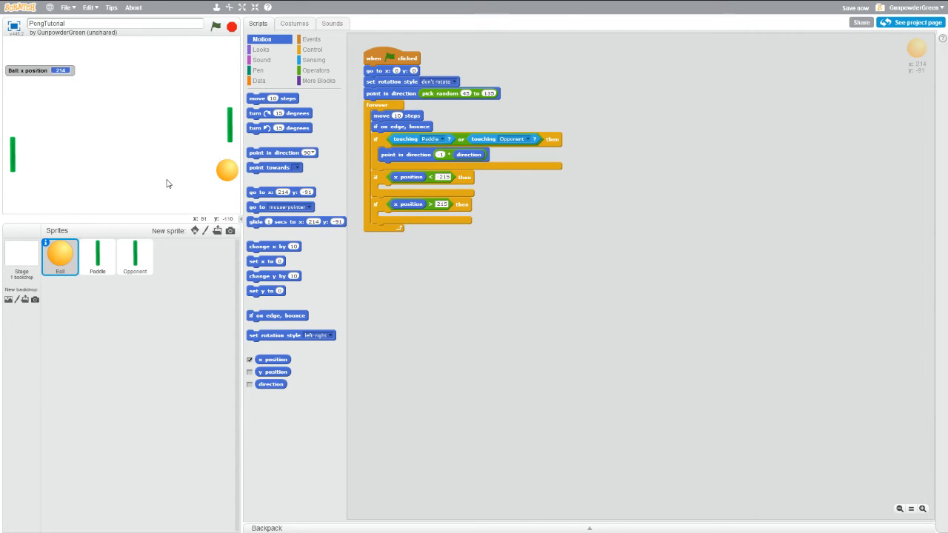
pyautogui.moveTo(141, 175)
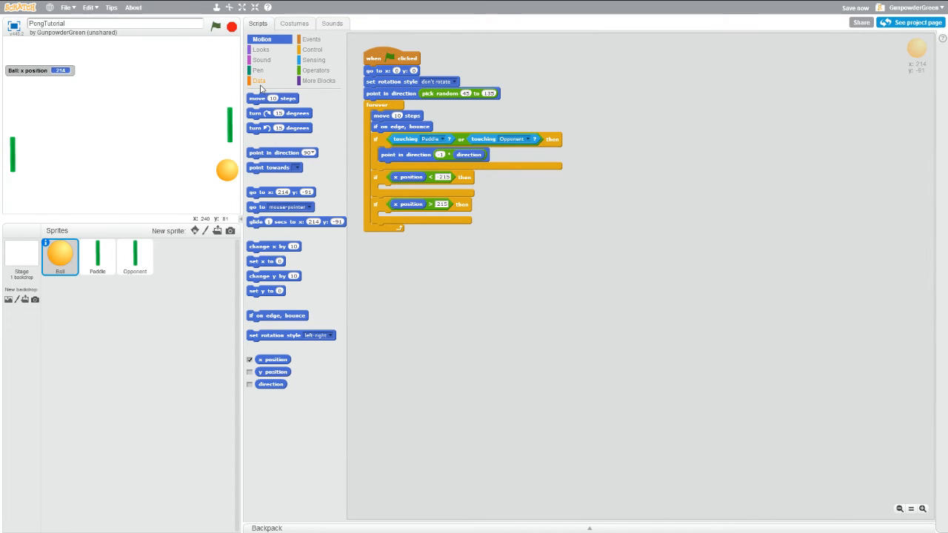
# - Create a new variable named Player 1 from the Data category
pyautogui.click(257, 80)
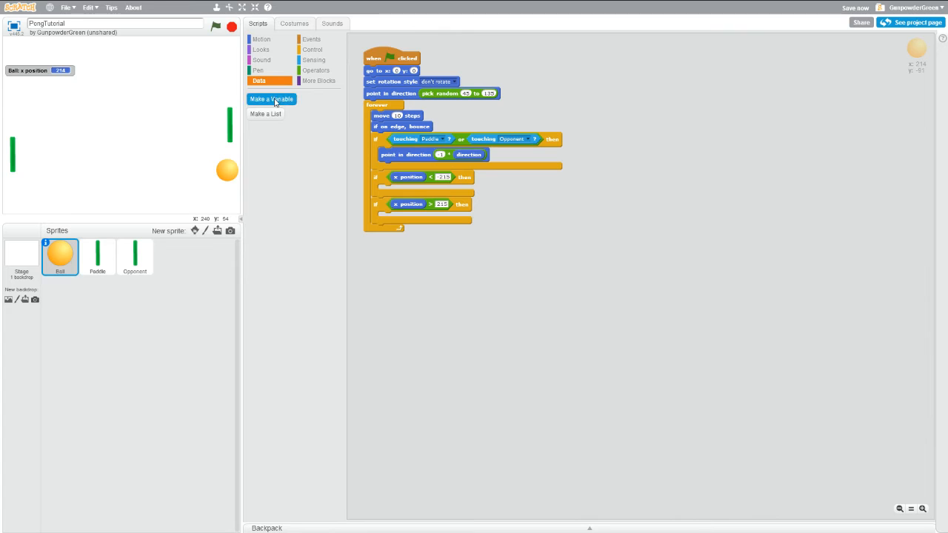
pyautogui.click(271, 98)
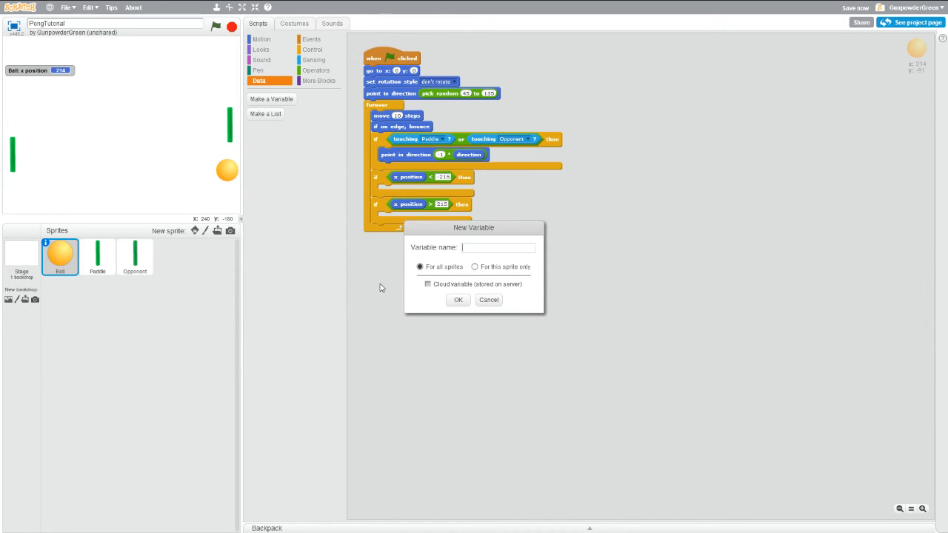
pyautogui.write('Player 1')
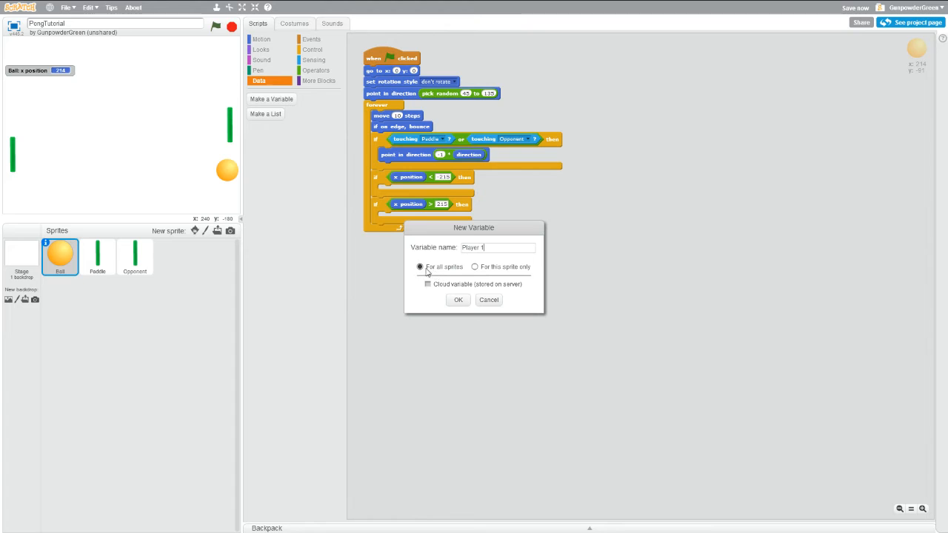
pyautogui.click(458, 300)
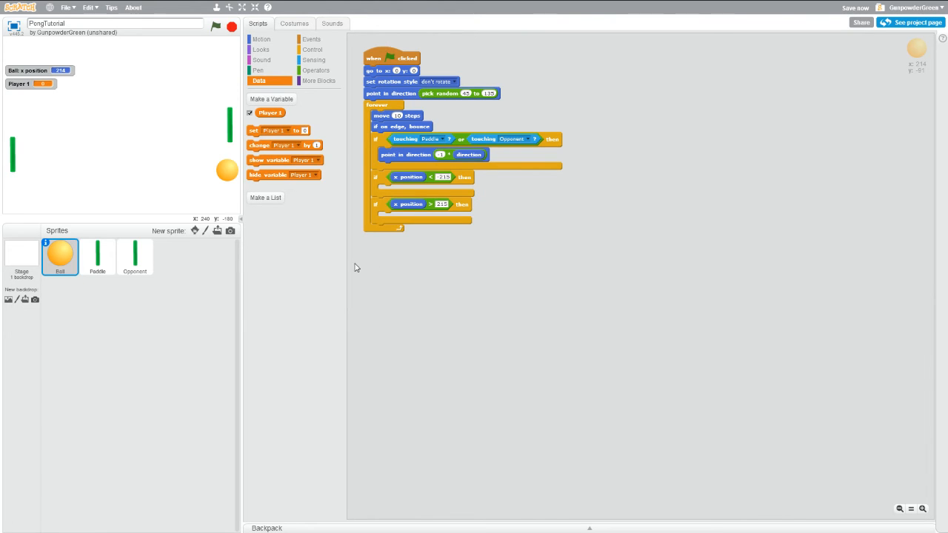
# - Create a second variable named Player 2
pyautogui.click(271, 98)
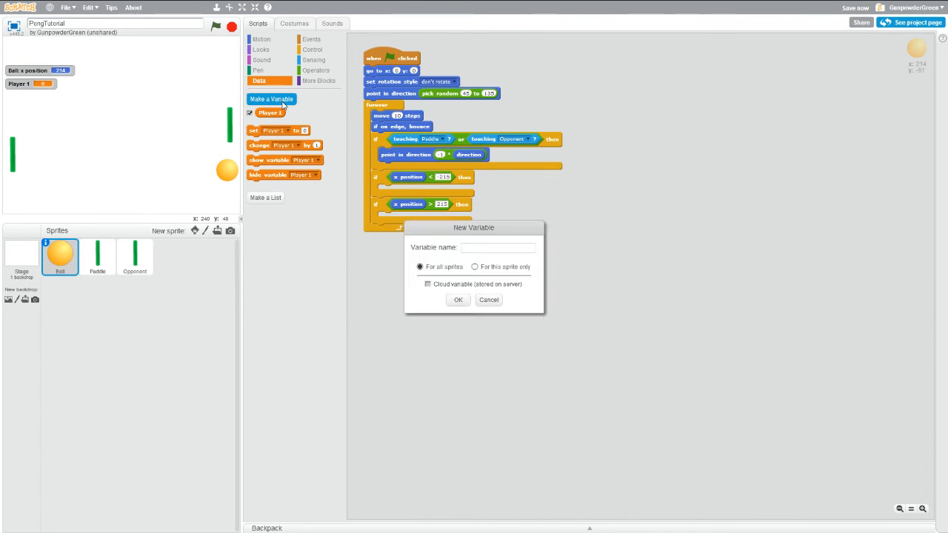
pyautogui.write('P')
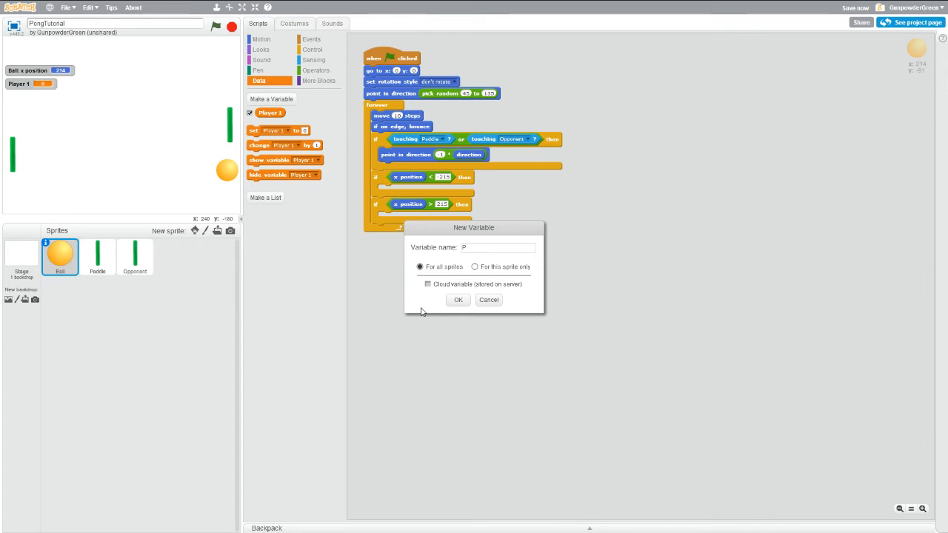
pyautogui.write('layer 2')
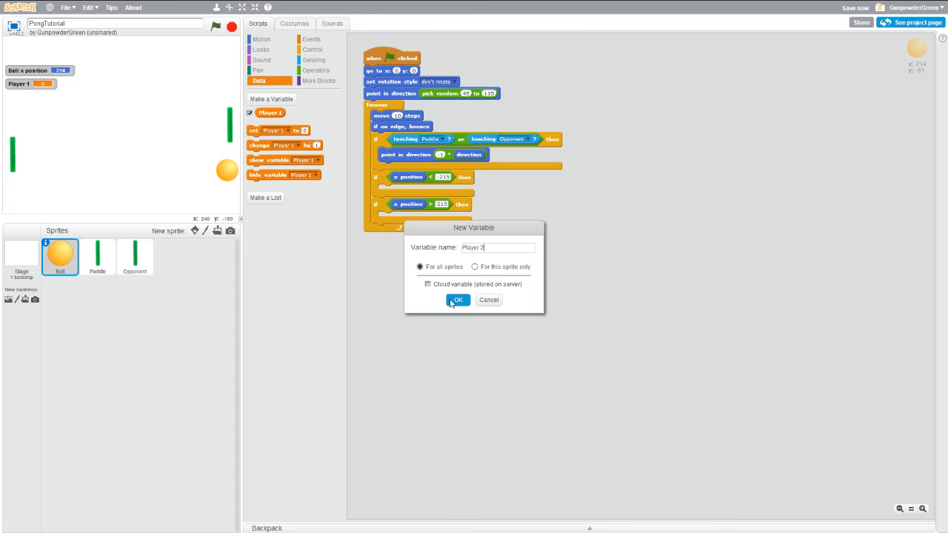
pyautogui.click(458, 299)
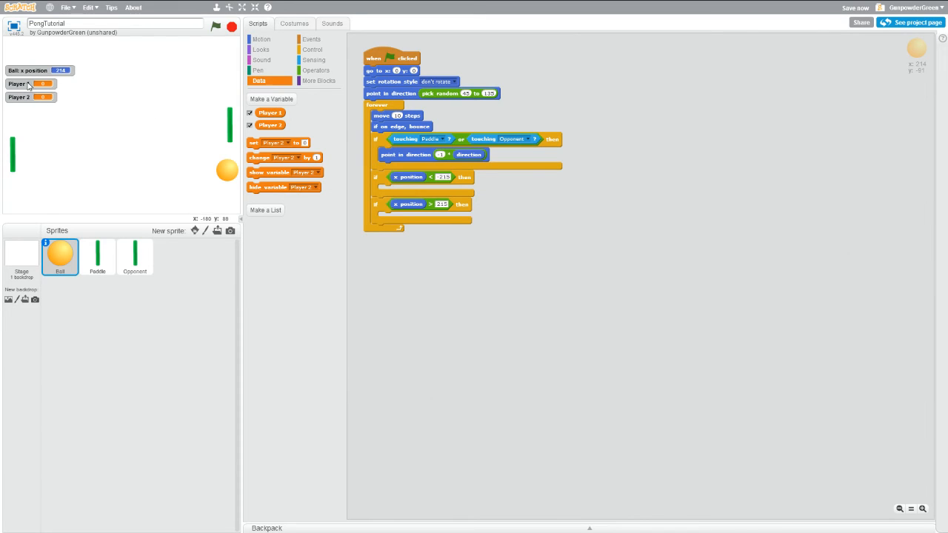
pyautogui.moveTo(136, 123)
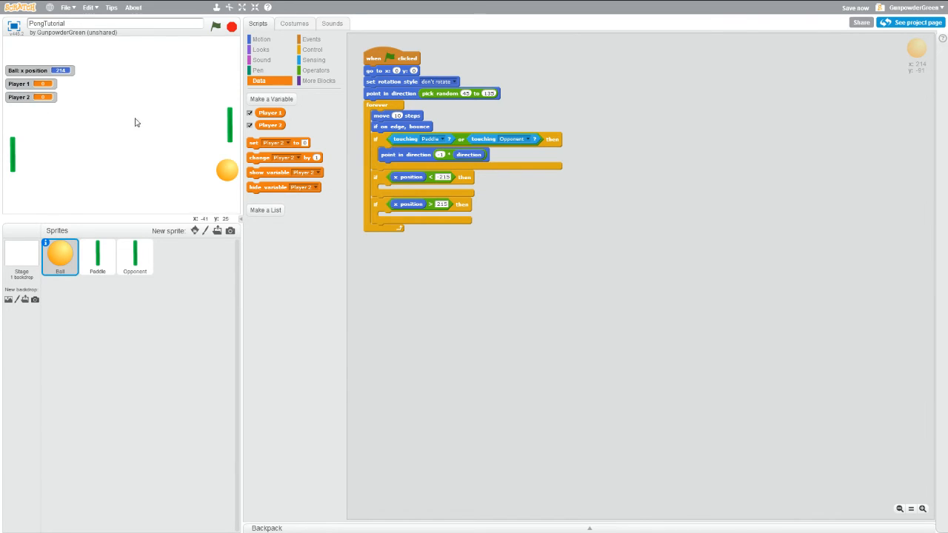
pyautogui.moveTo(261, 169)
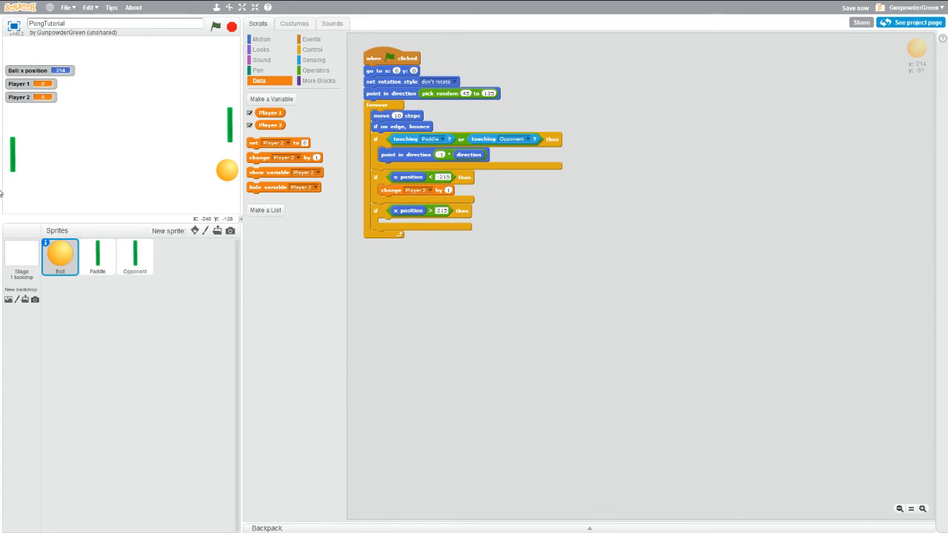
pyautogui.moveTo(200, 175)
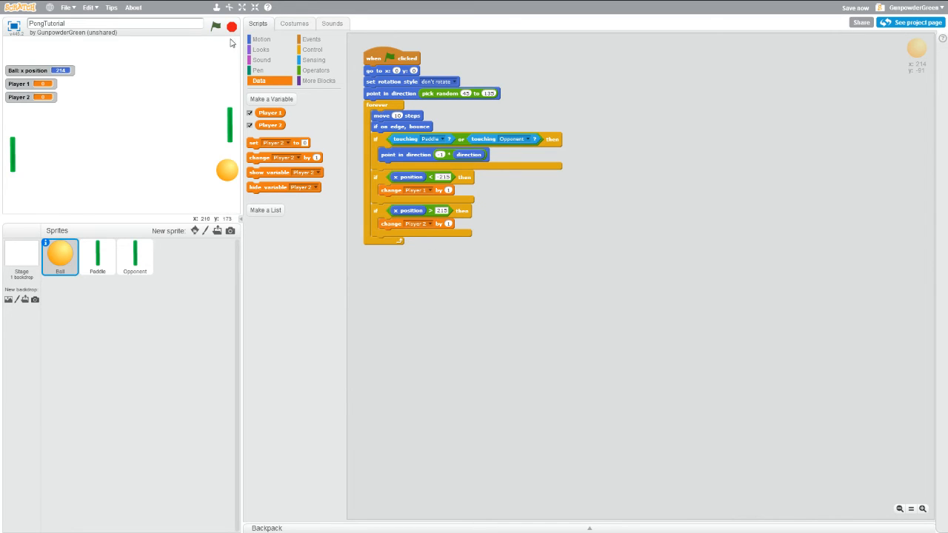
# - Make x below -215 change Player 1 by 1 and x above 215 change Player 2 by 1
pyautogui.click(259, 41)
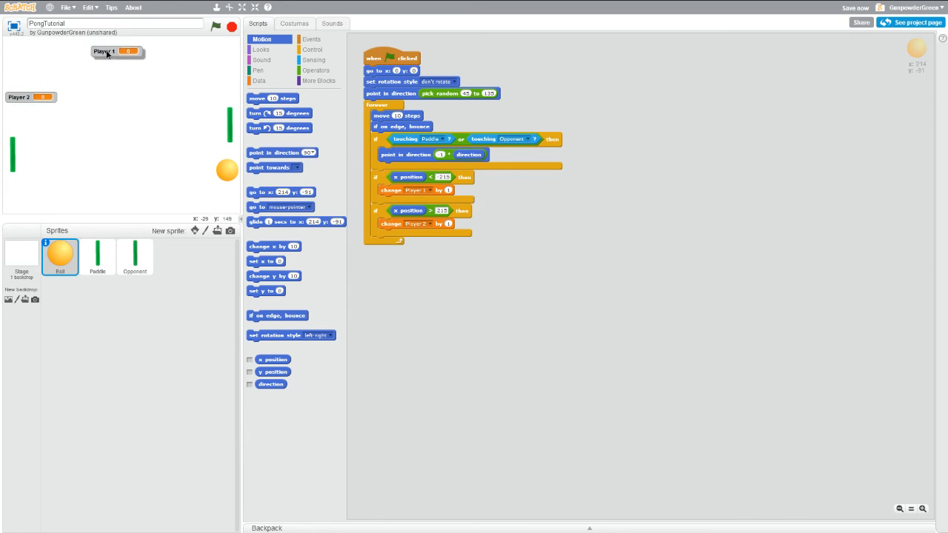
# - Arrange the Player 1 and Player 2 score displays along the top of the stage
pyautogui.moveTo(116, 51); pyautogui.dragTo(137, 45)
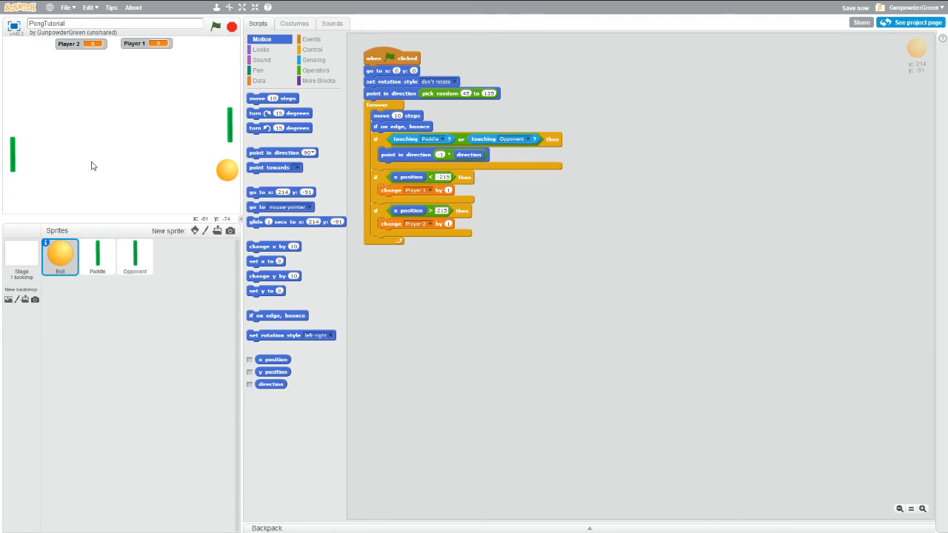
pyautogui.moveTo(350, 138)
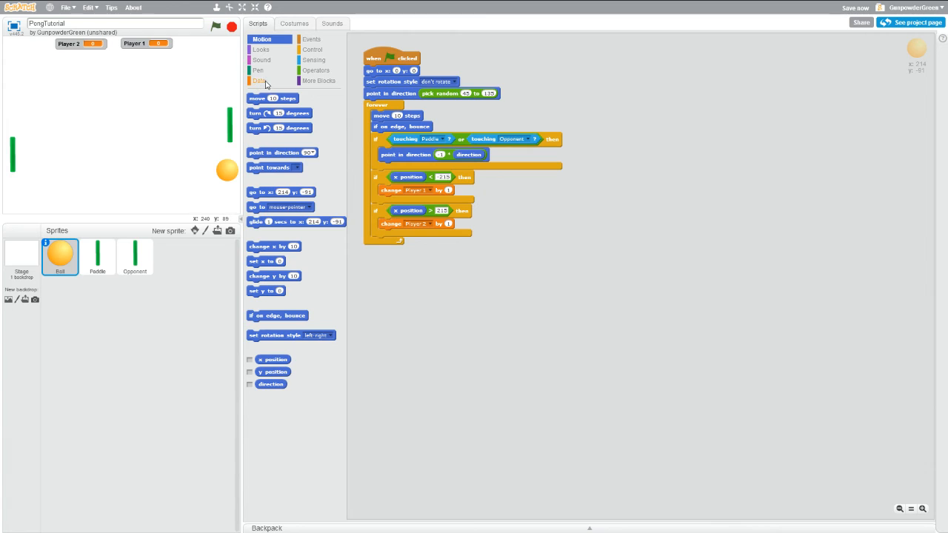
pyautogui.click(258, 77)
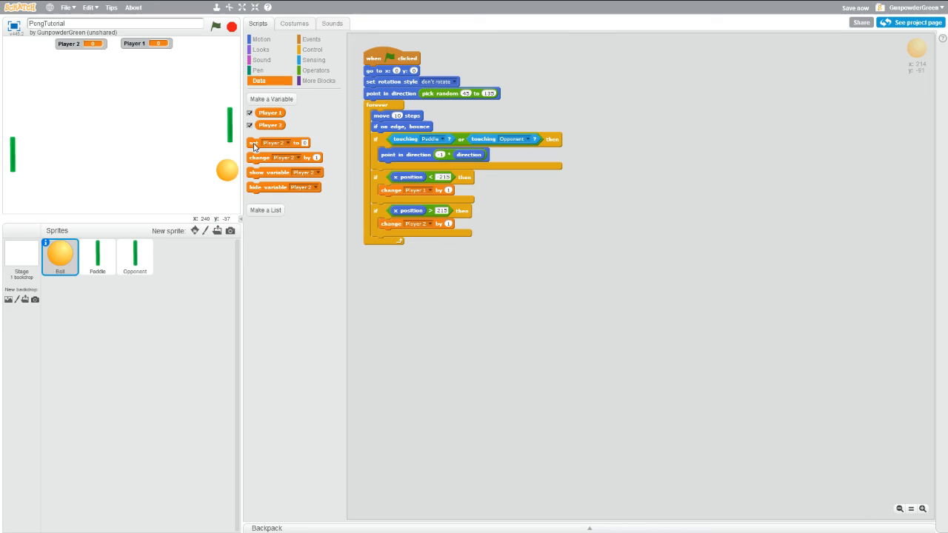
# - Set Player 1 and Player 2 to 0 at the start of the green-flag script
pyautogui.moveTo(278, 142); pyautogui.dragTo(349, 132)
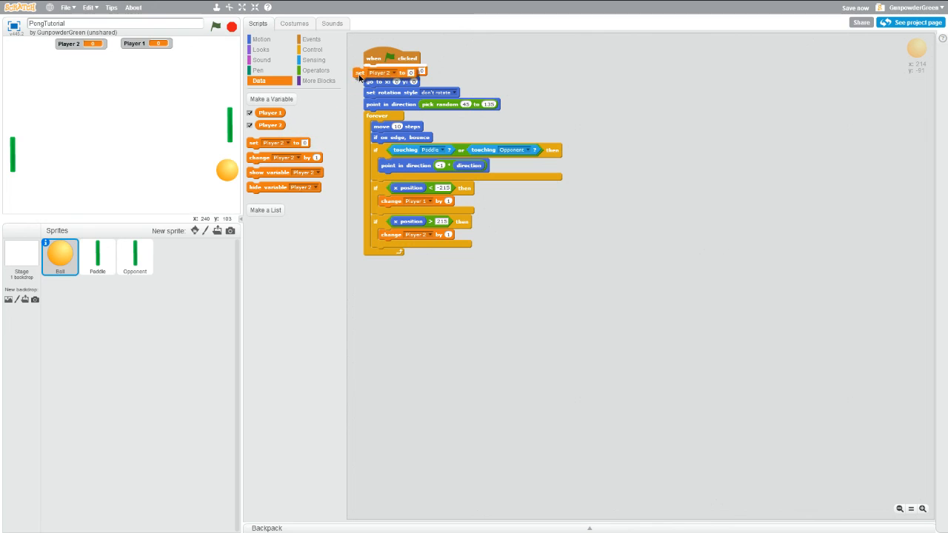
pyautogui.moveTo(279, 142); pyautogui.dragTo(388, 71)
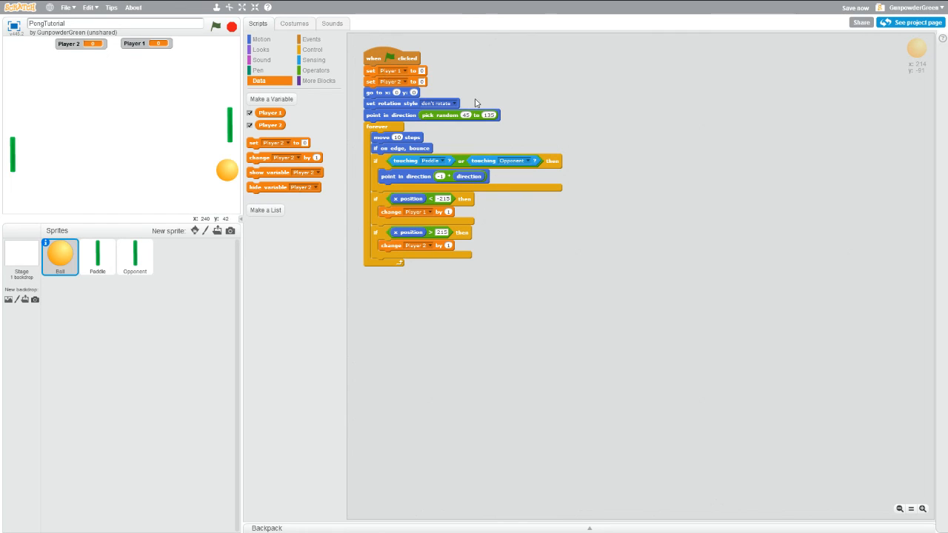
pyautogui.moveTo(575, 138)
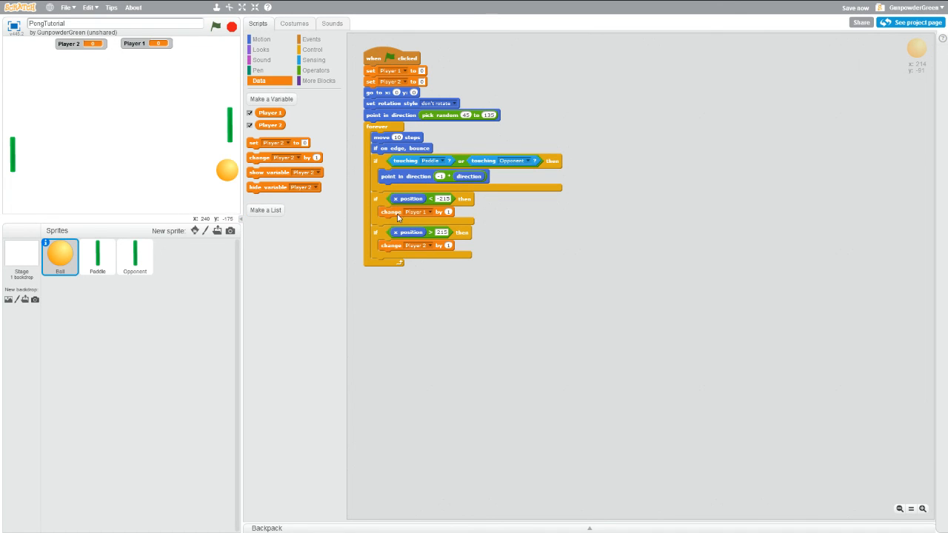
pyautogui.moveTo(432, 255)
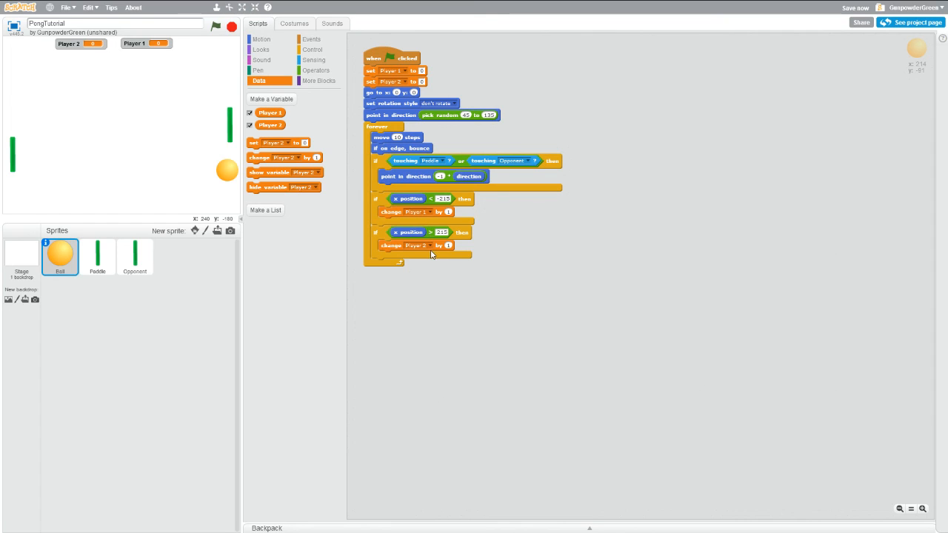
pyautogui.moveTo(430, 246)
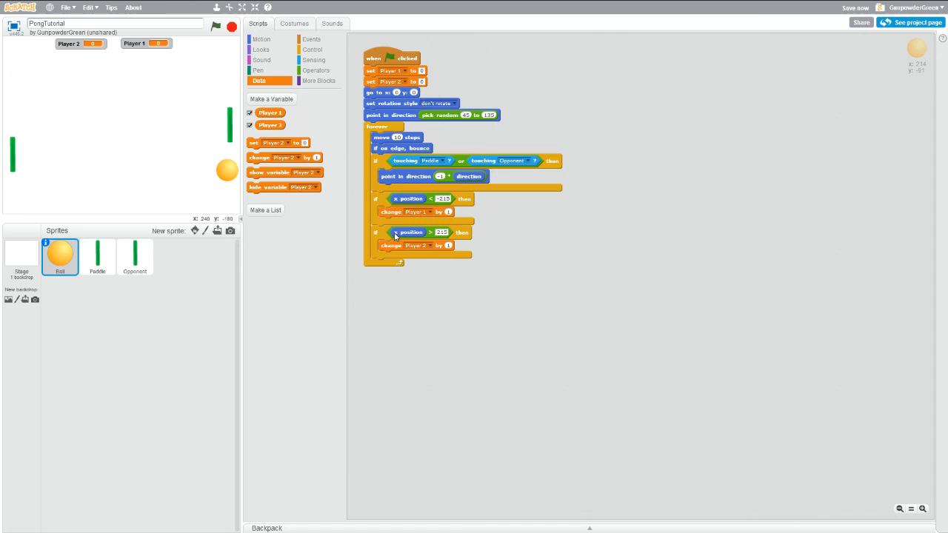
# - Run the Pong game with the green flag to test ball movement and scoring
pyautogui.click(218, 30)
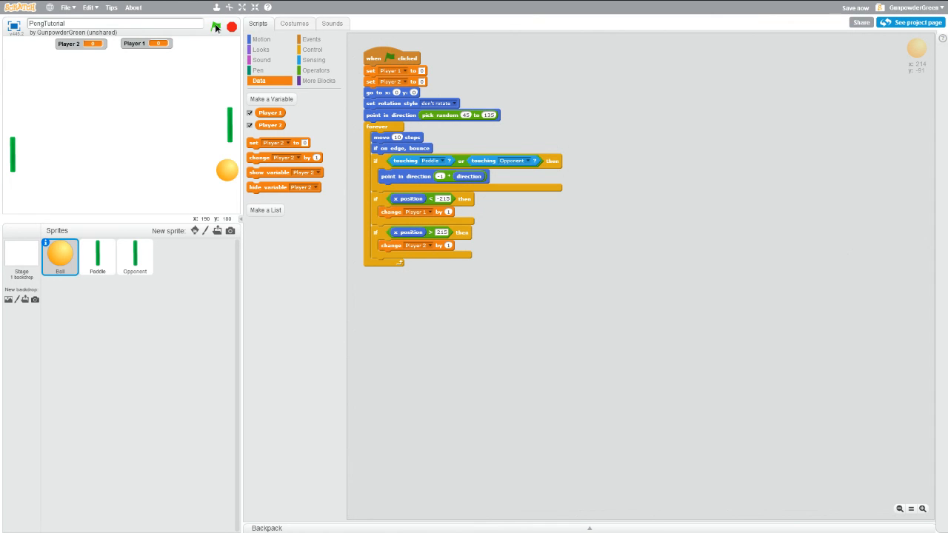
pyautogui.click(216, 26)
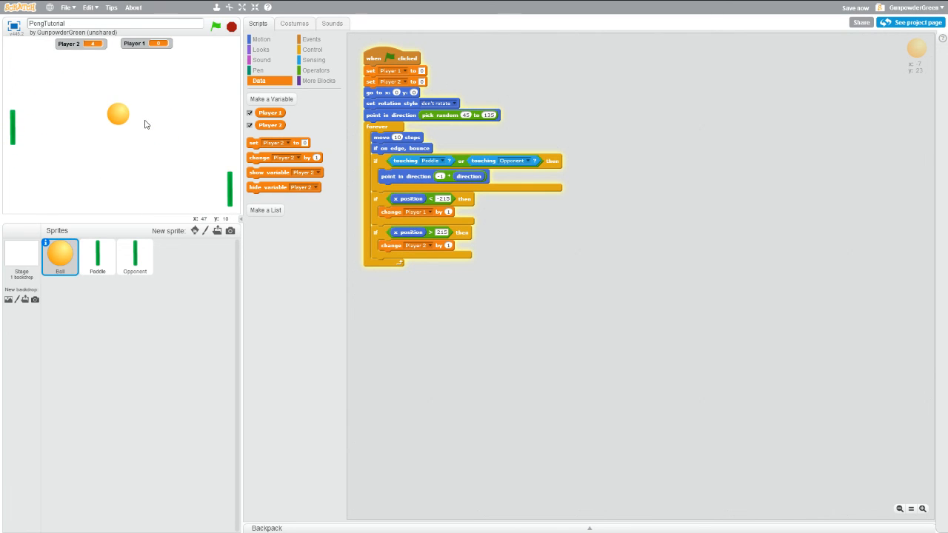
pyautogui.click(216, 26)
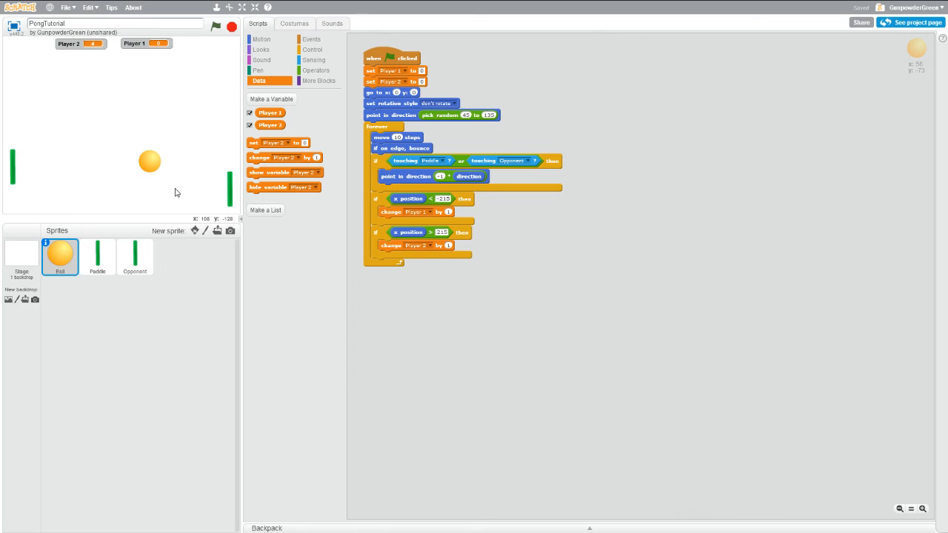